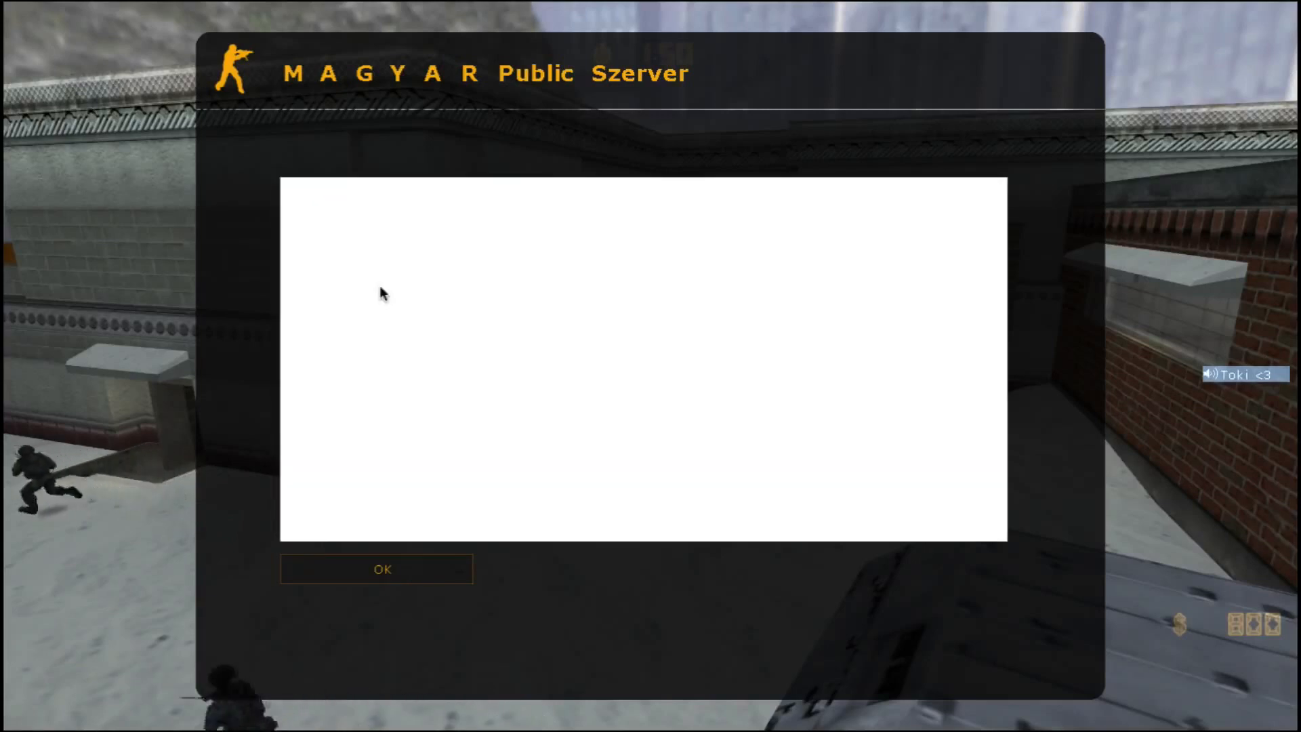
- Dismiss the MAGYAR Public Szerver welcome message and show the player scoreboard
{"action": "left_click", "coordinate": [378, 569]}
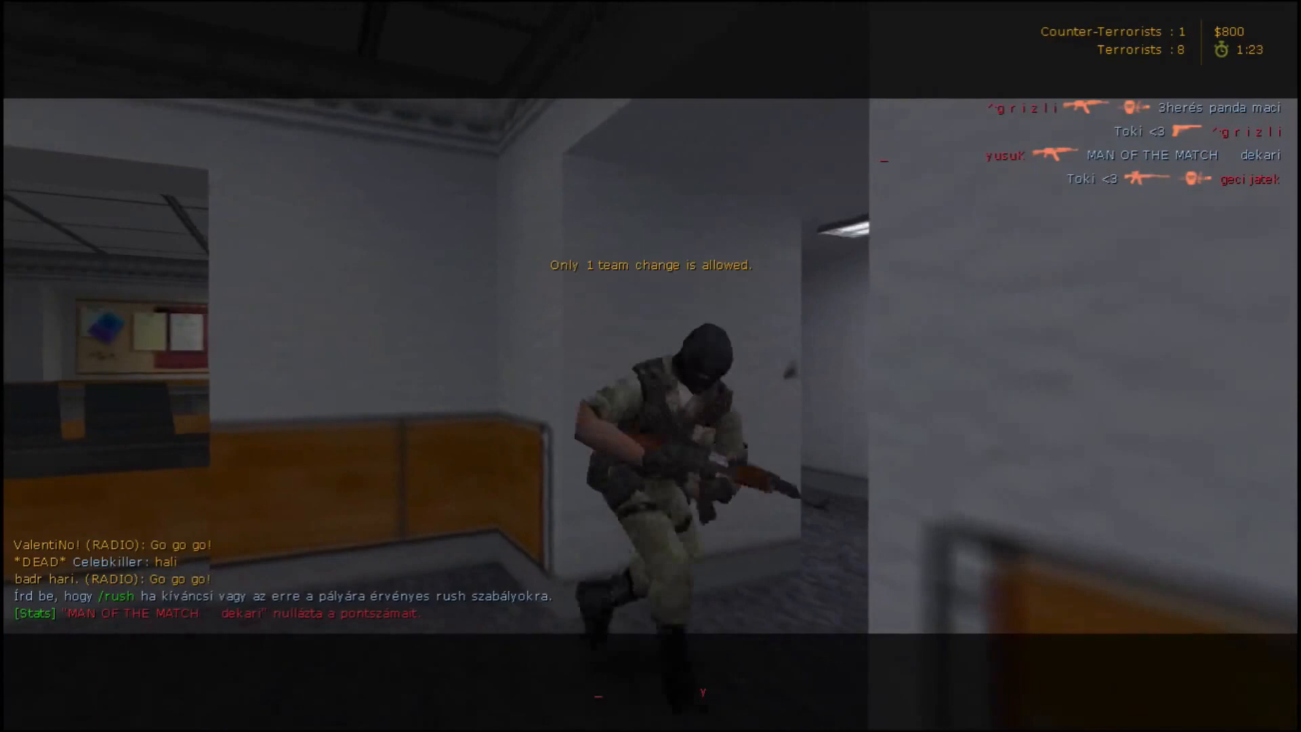
{"action": "key", "text": "Tab"}
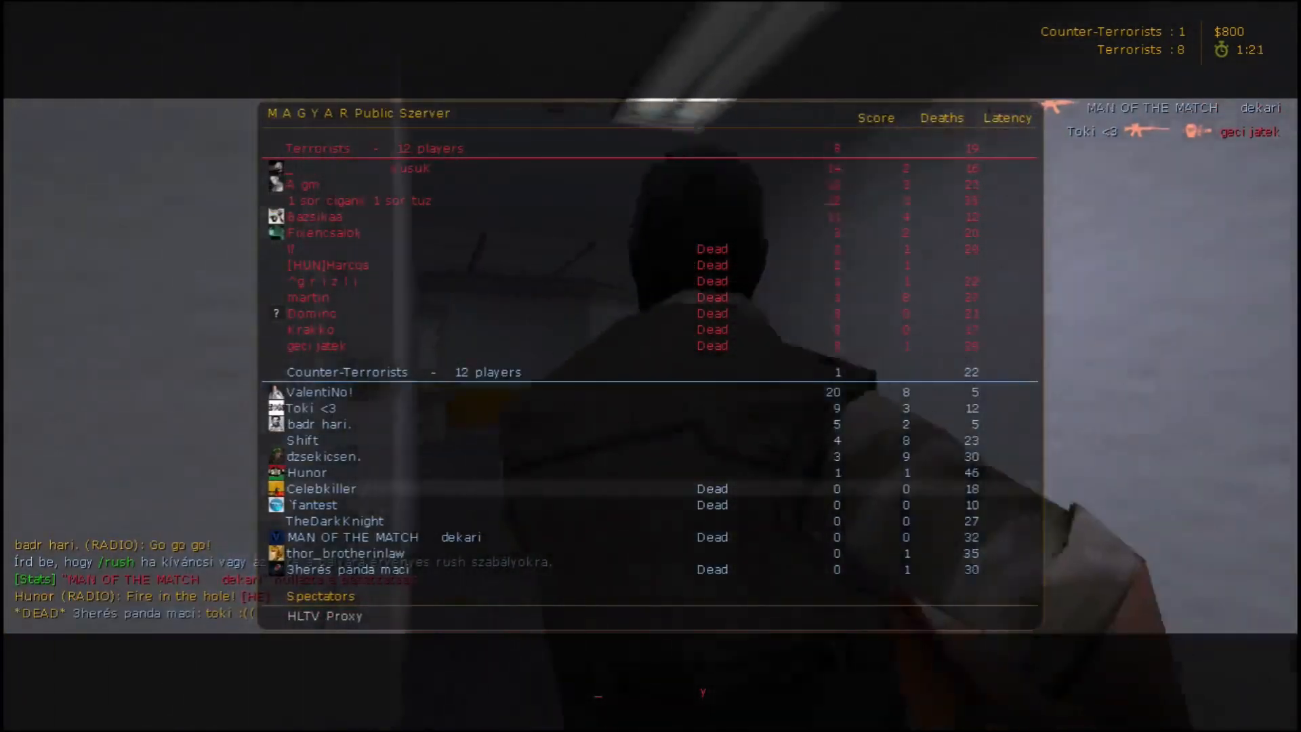
- Hide the scoreboard and resume playing the round
{"action": "key", "text": "tab"}
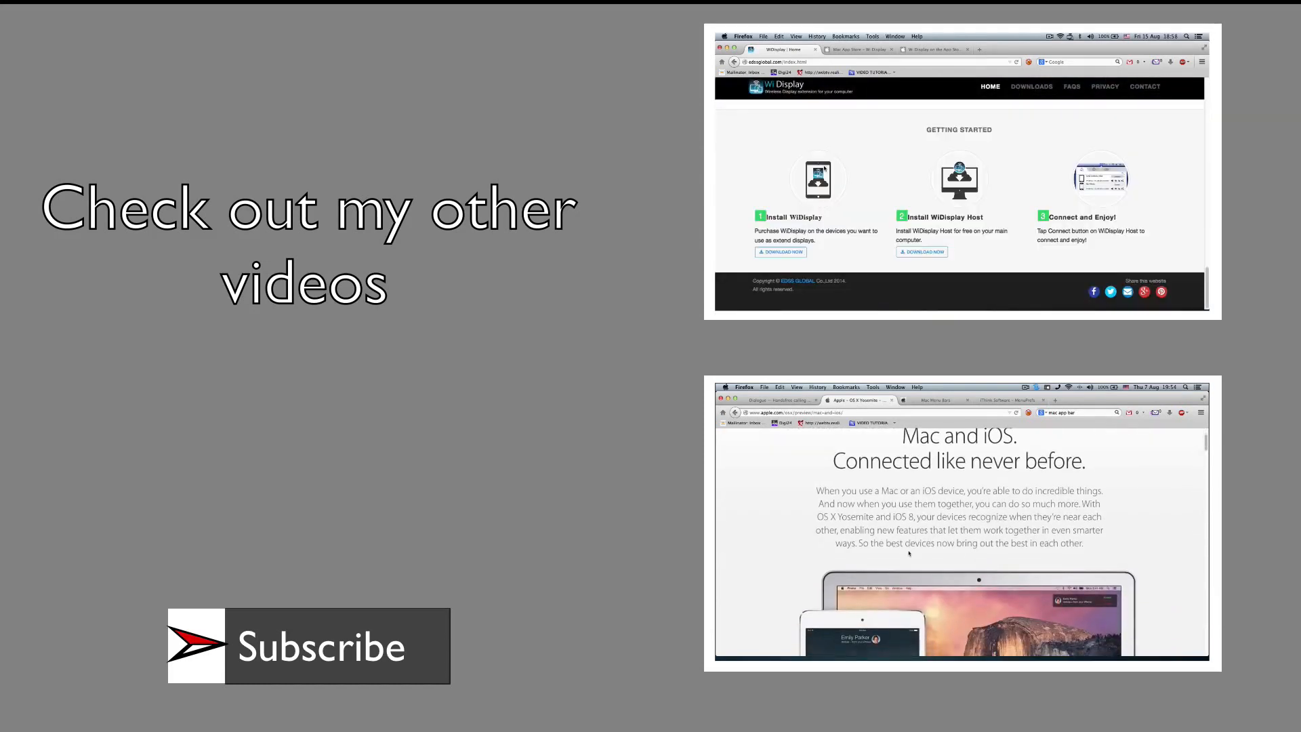
- Scroll while the 'Check out my other videos' end card plays
{"action": "scroll", "scroll_direction": "down", "scroll_amount": 3}
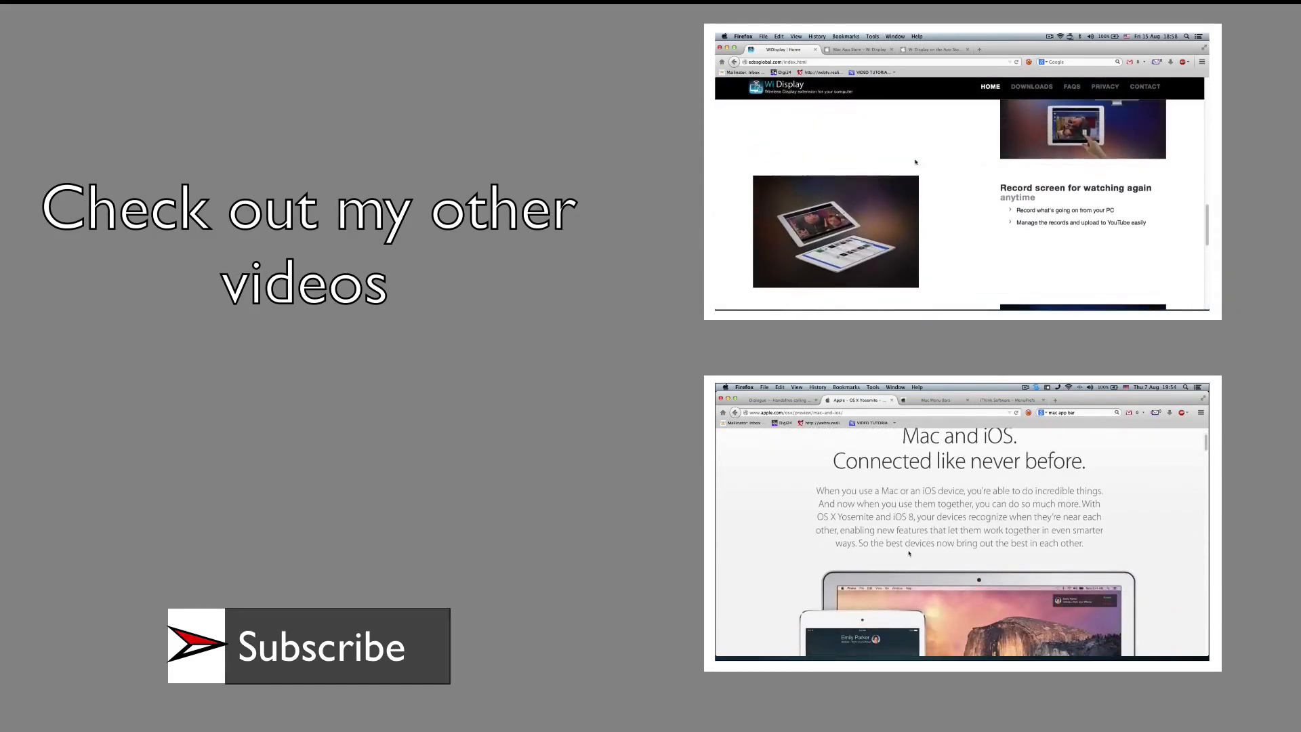